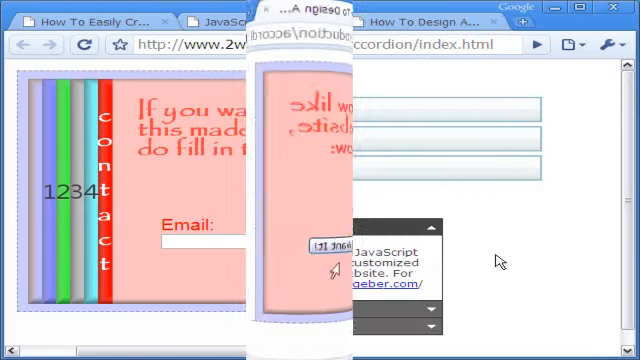
Switch to the leigeber accordion demo and toggle its Licensing & Support section
click(245, 21)
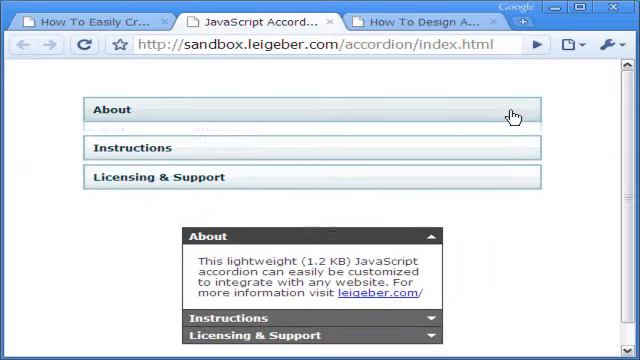
click(310, 167)
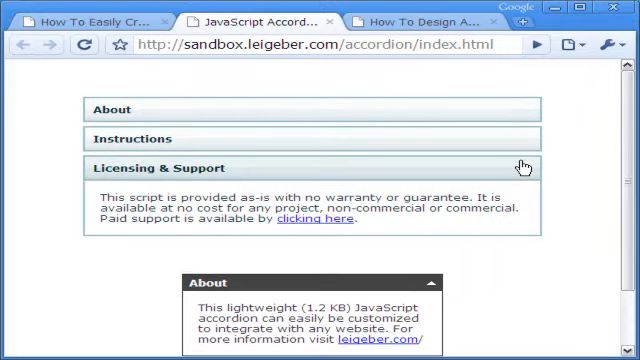
click(312, 167)
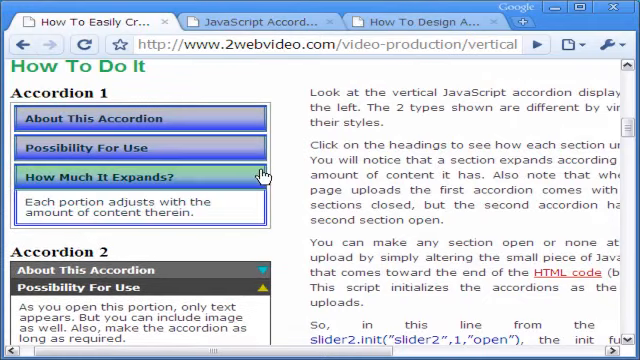
Open and close the Possibility For Use and About This Accordion sections
click(140, 176)
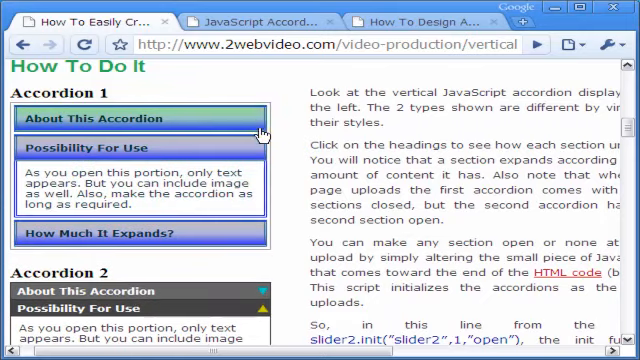
click(113, 118)
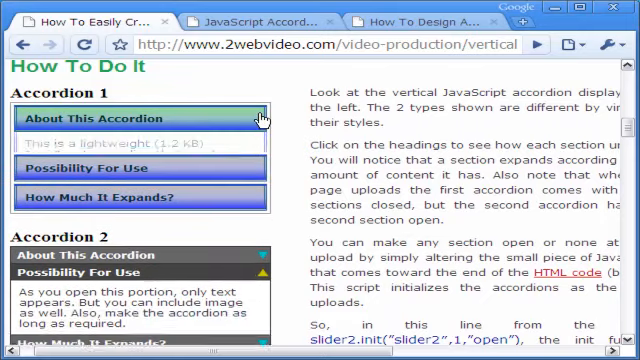
click(130, 118)
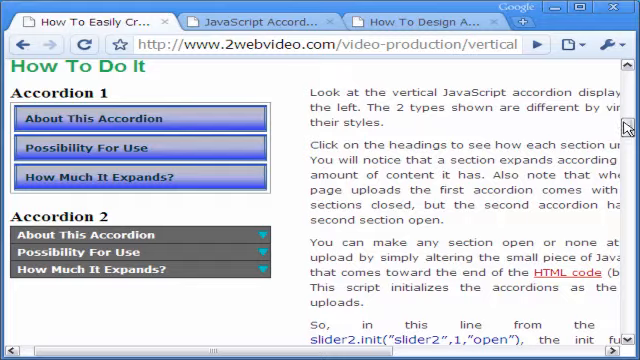
Scroll past the CSS Code listing to the HTML Code heading
scroll(down, 3)
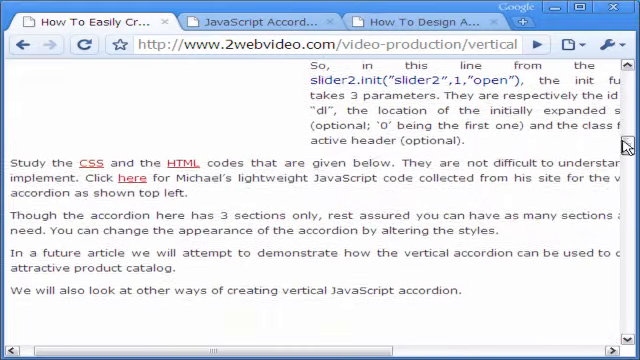
scroll(down, 3)
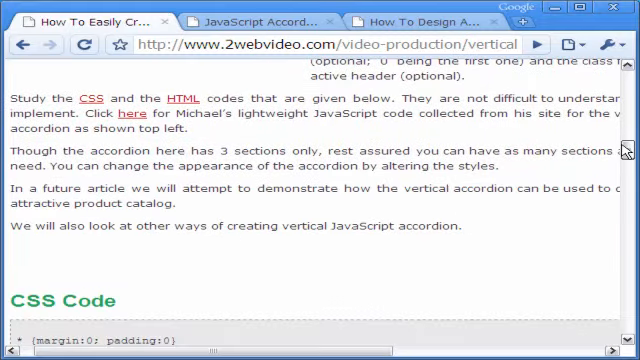
scroll(down, 3)
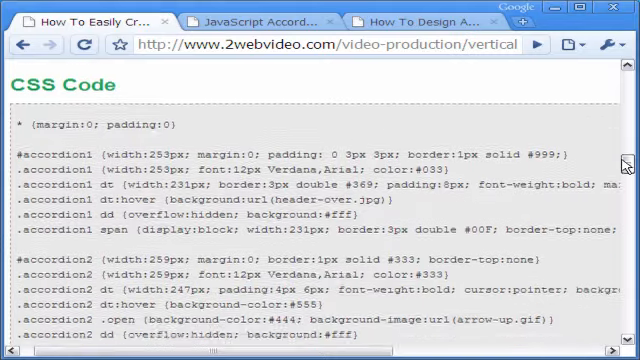
scroll(down, 3)
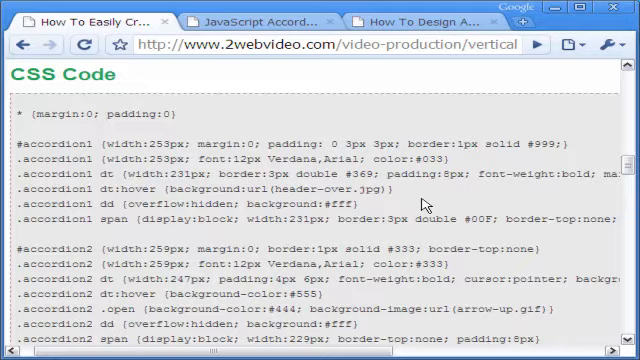
scroll(down, 3)
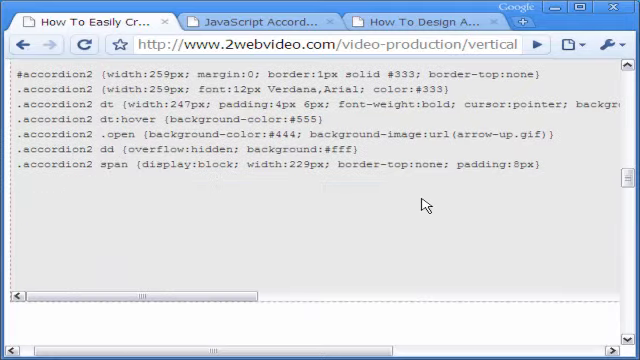
scroll(down, 3)
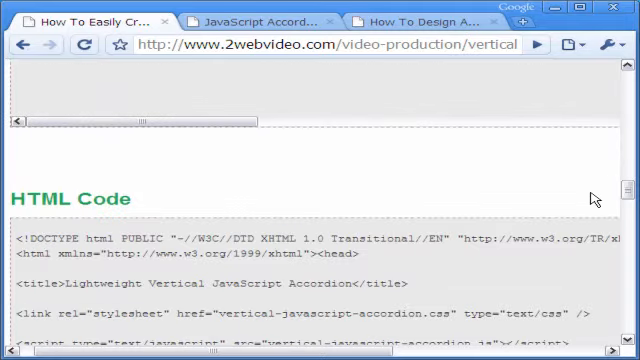
Select the linked stylesheet and script file names in the HTML code
scroll(down, 3)
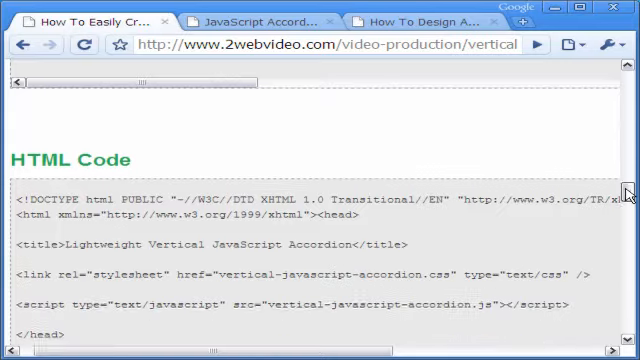
scroll(down, 3)
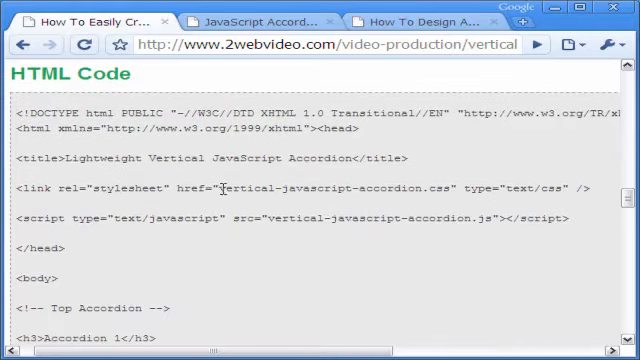
double_click(330, 183)
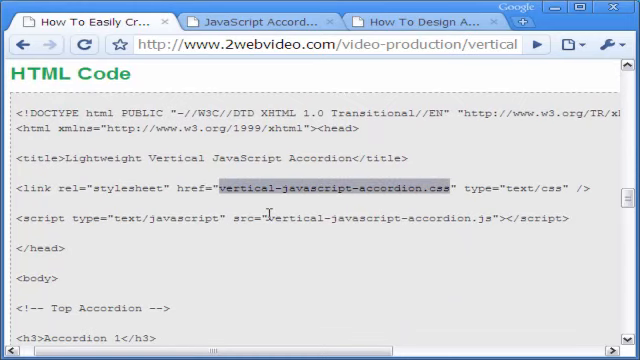
double_click(380, 214)
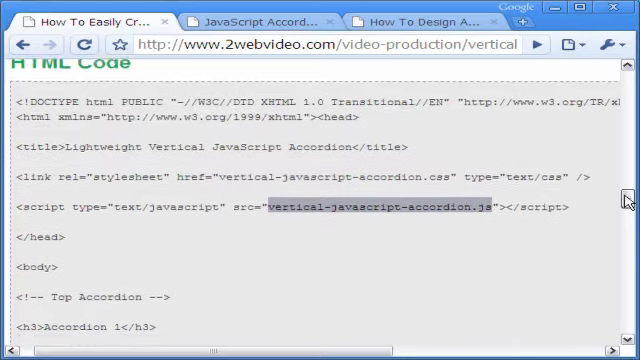
Scroll down to the Accordion 2 markup
scroll(down, 3)
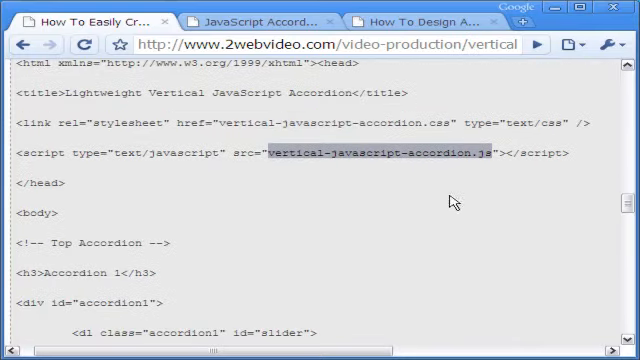
scroll(down, 3)
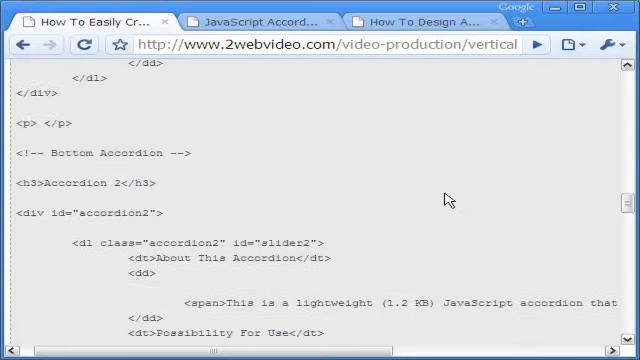
scroll(down, 3)
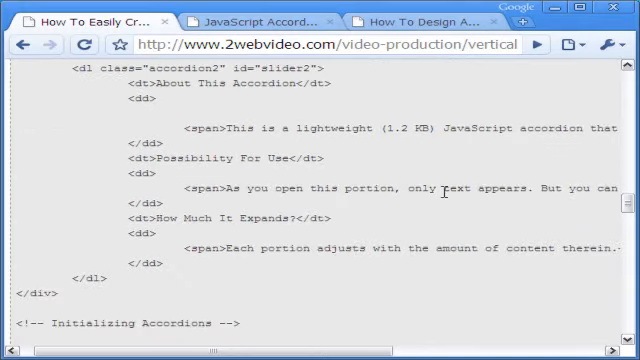